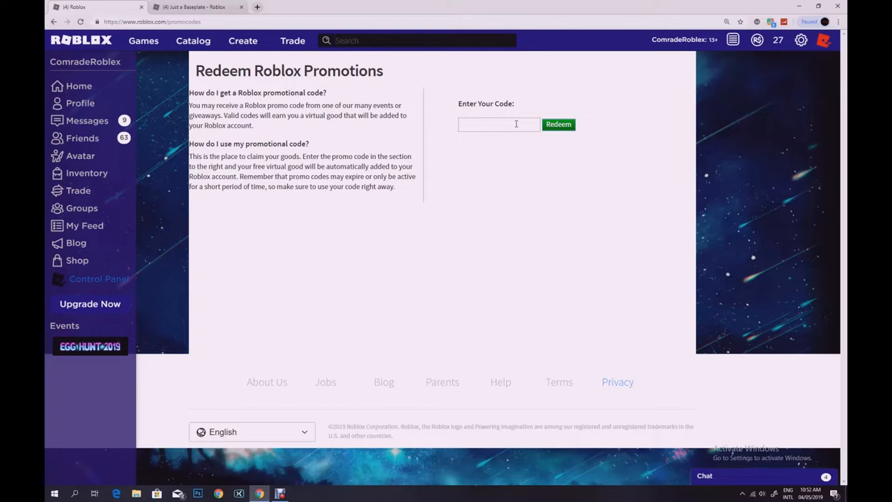
Redeem the promo code ROBLOXSTRONG, which comes back as already redeemed.
{"action": "type", "text": "RO"}
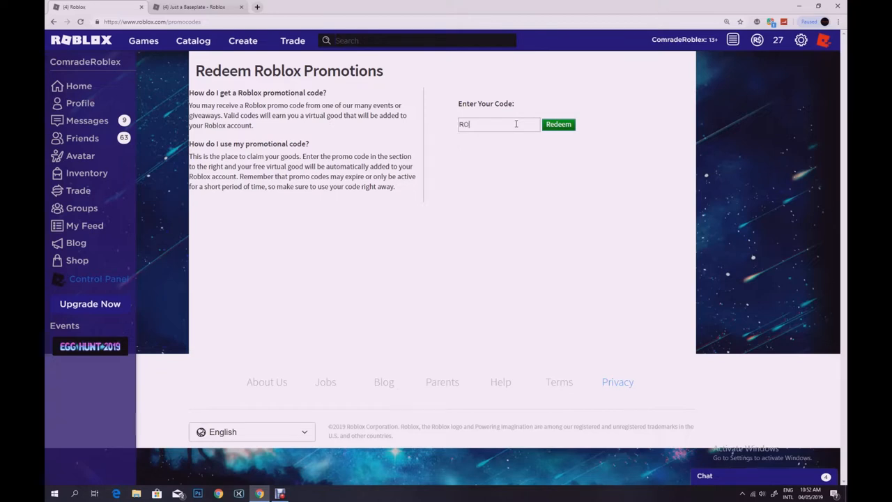
{"action": "type", "text": "B"}
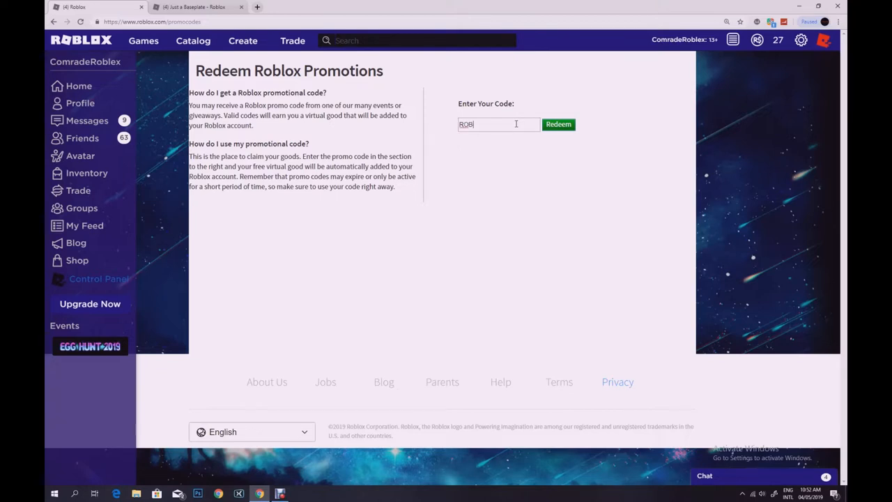
{"action": "type", "text": "LOX"}
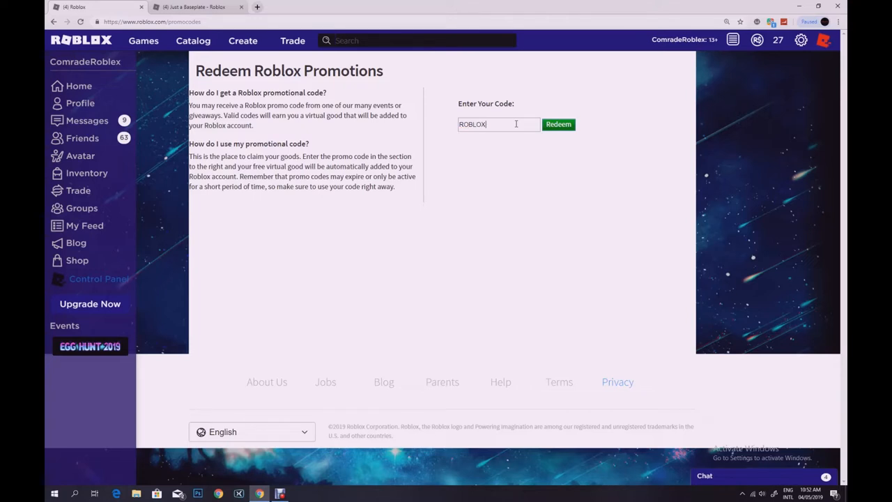
{"action": "type", "text": "STRONG"}
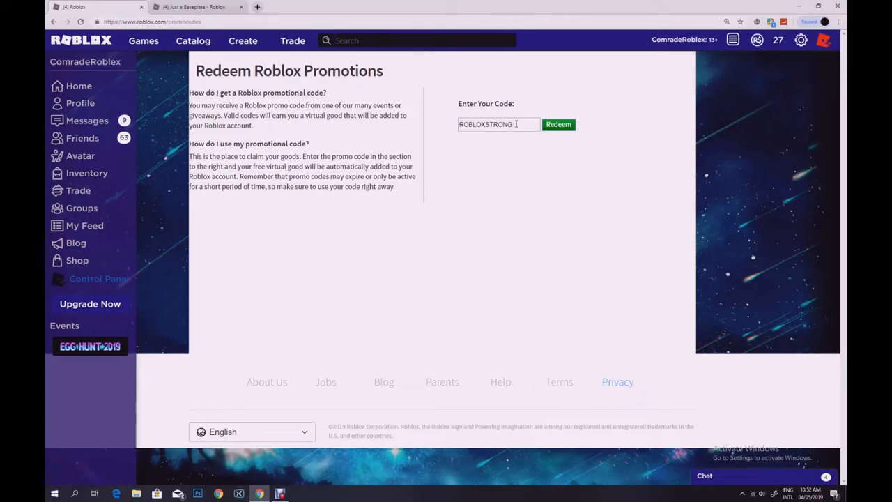
{"action": "left_click", "coordinate": [557, 123]}
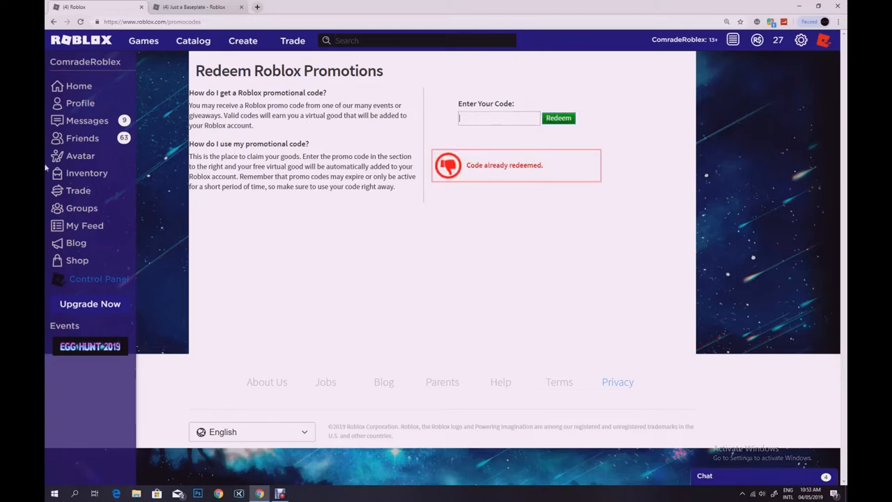
{"action": "left_click", "coordinate": [81, 156]}
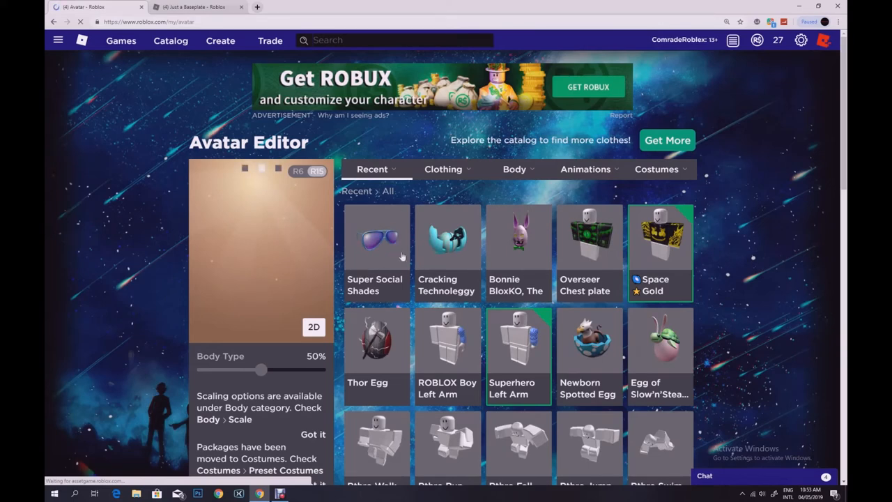
{"action": "left_click", "coordinate": [376, 237]}
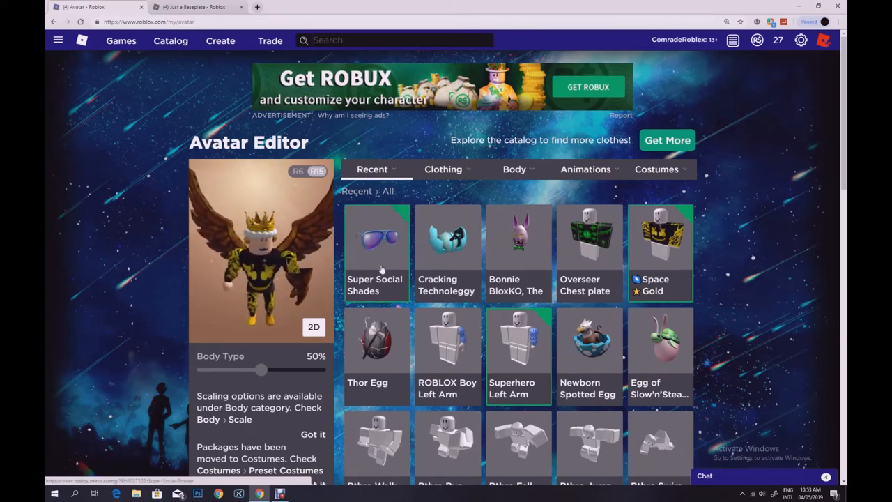
{"action": "left_click", "coordinate": [376, 251]}
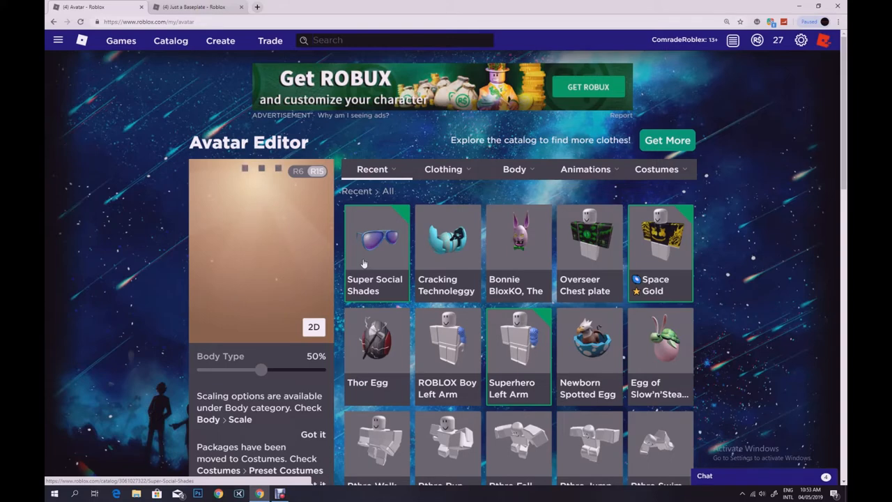
{"action": "mouse_move", "coordinate": [374, 262]}
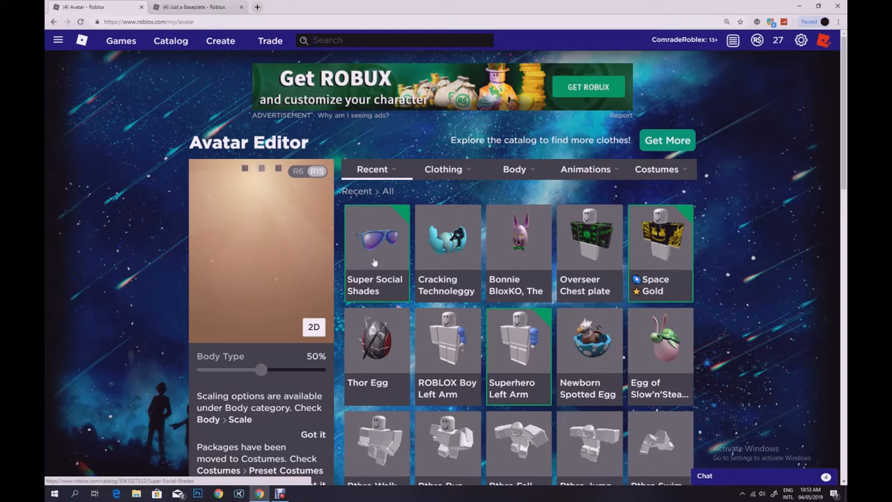
{"action": "mouse_move", "coordinate": [351, 256]}
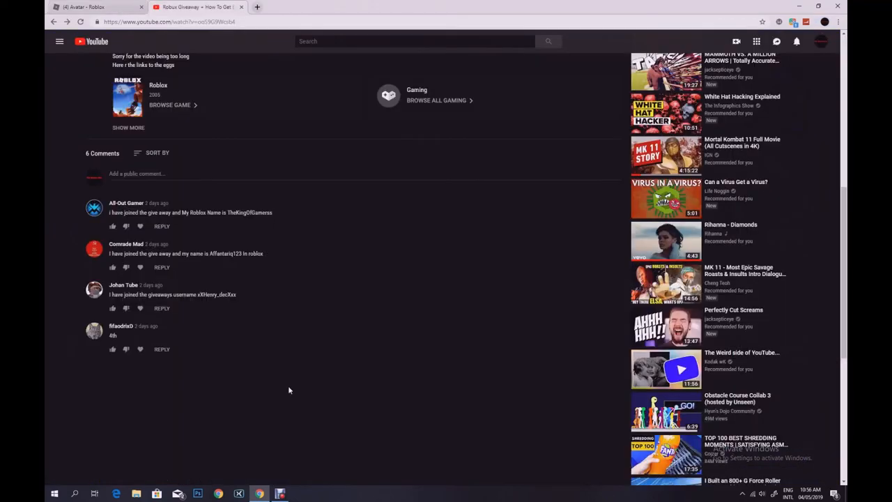
{"action": "mouse_move", "coordinate": [304, 234]}
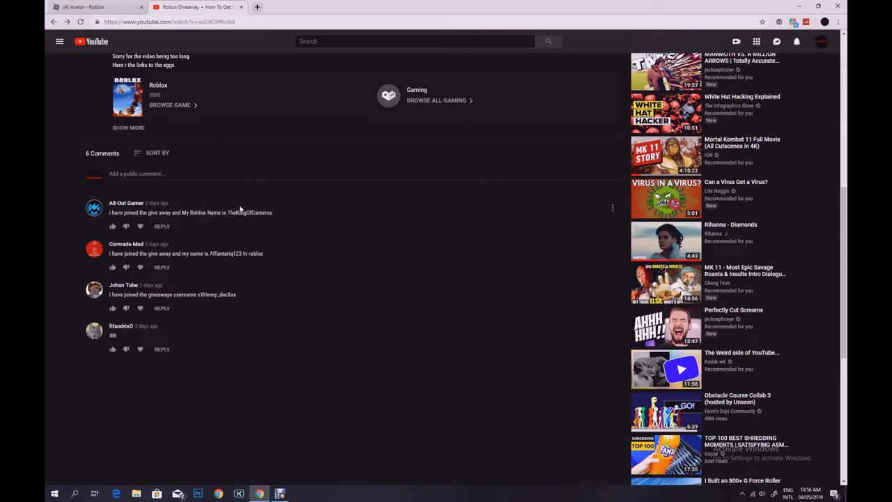
{"action": "mouse_move", "coordinate": [230, 220]}
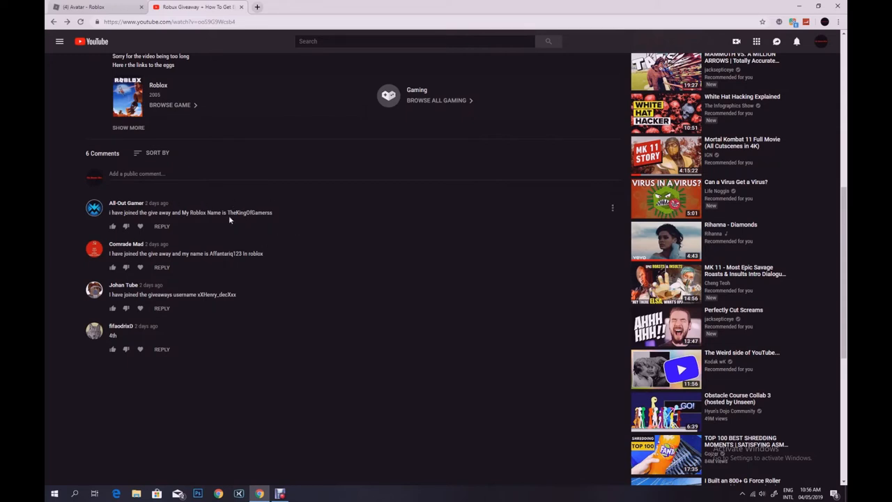
{"action": "mouse_move", "coordinate": [272, 264]}
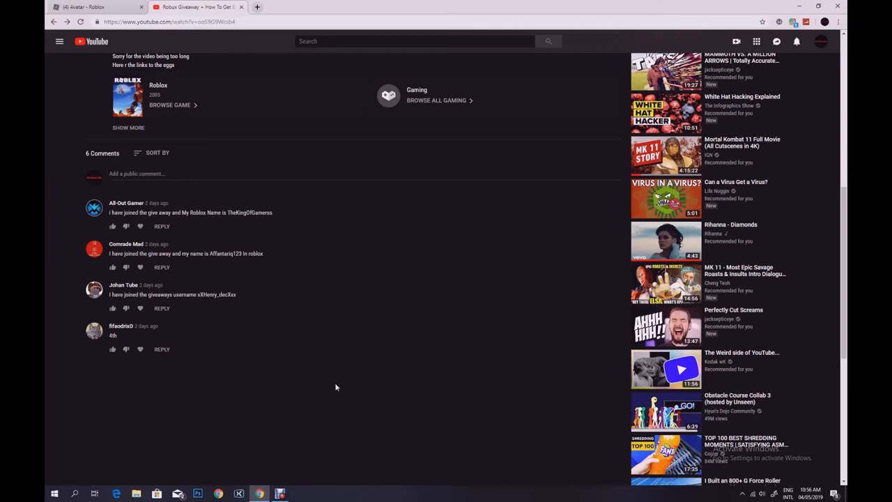
{"action": "mouse_move", "coordinate": [337, 364]}
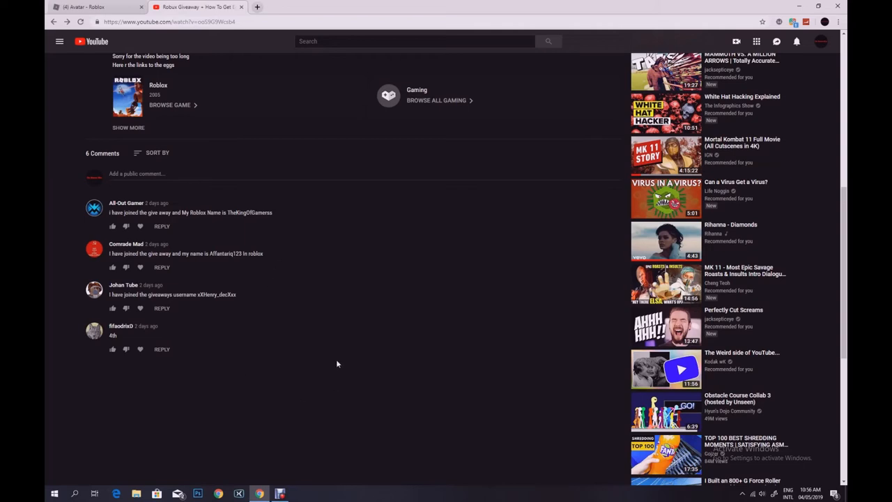